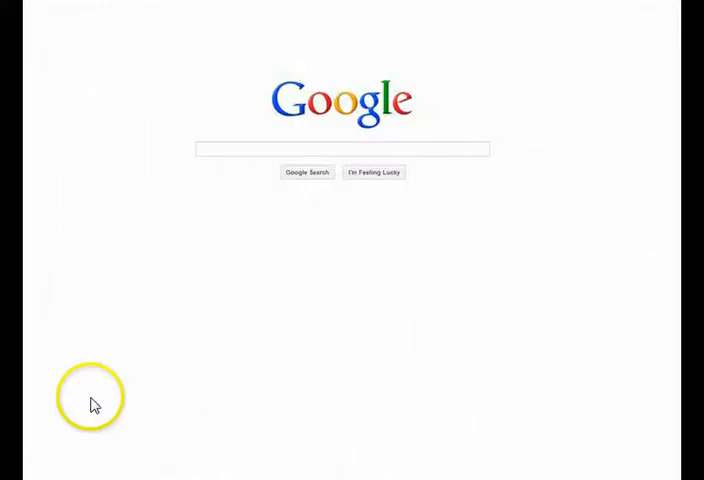
pyautogui.moveTo(202, 271)
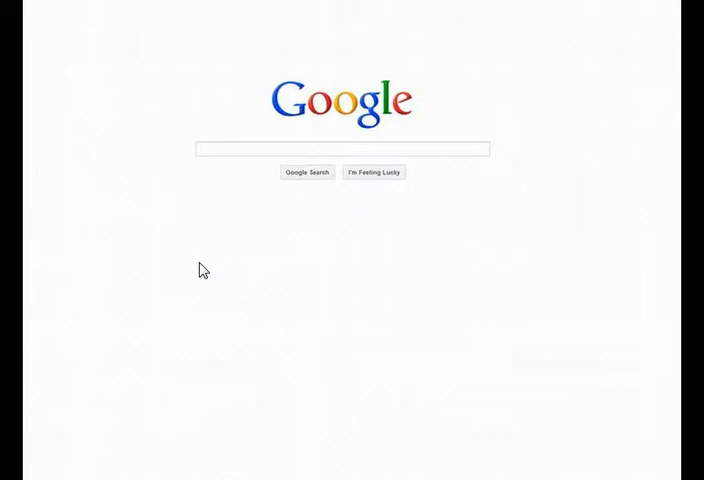
# - Open the Traffic Sources Keywords report in Google Analytics
pyautogui.click(255, 149)
pyautogui.write('Lowest Price tires DC')
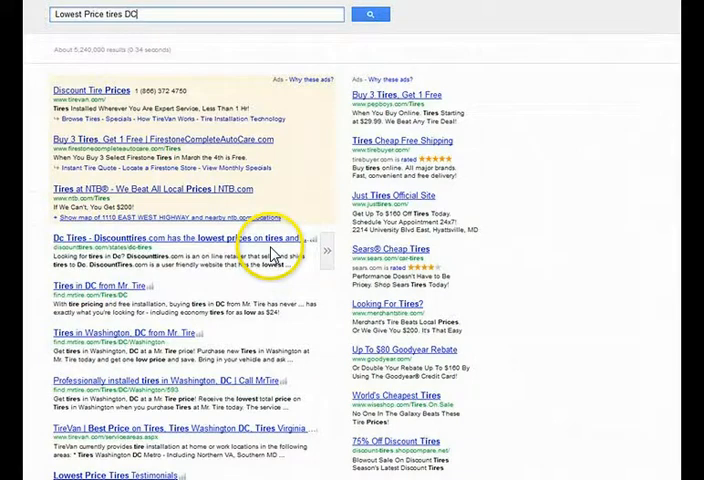
pyautogui.moveTo(285, 400)
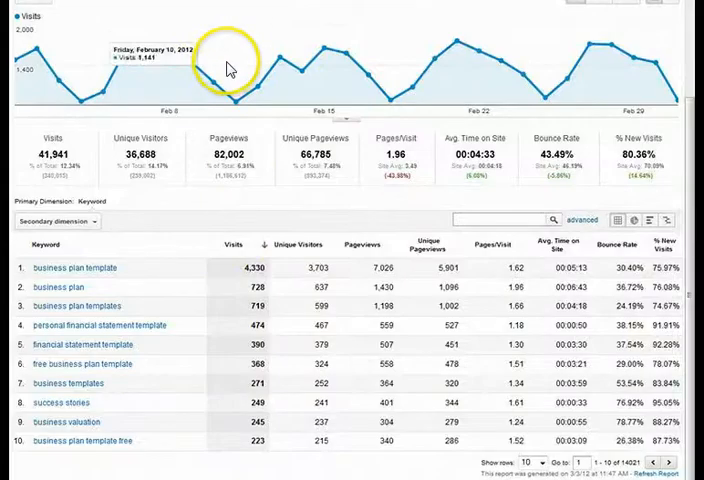
pyautogui.moveTo(228, 63)
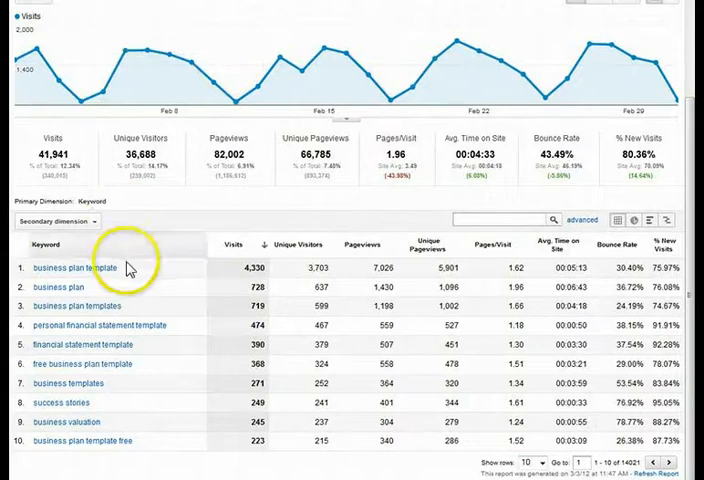
pyautogui.moveTo(165, 388)
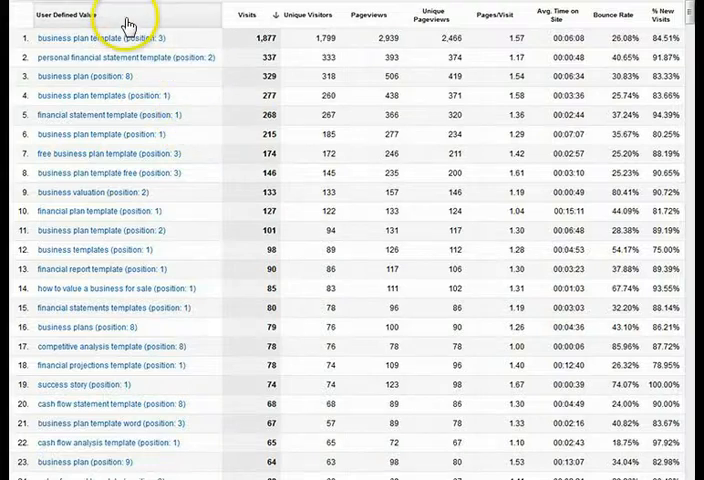
pyautogui.moveTo(112, 18)
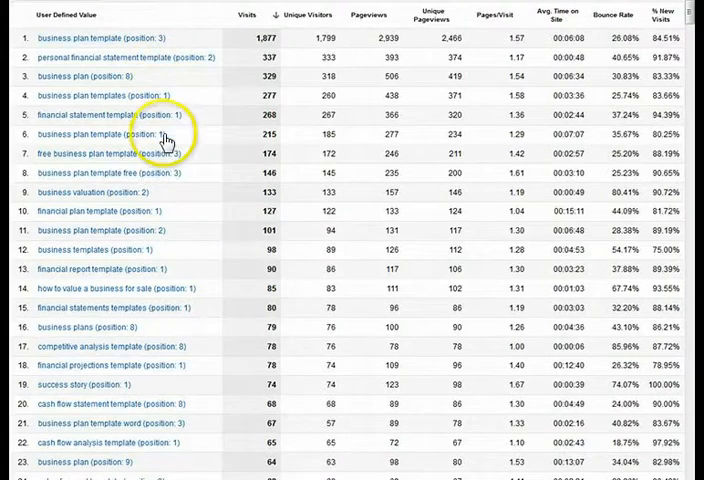
# - Go to the admin settings for the goodwebz account
pyautogui.click(621, 9)
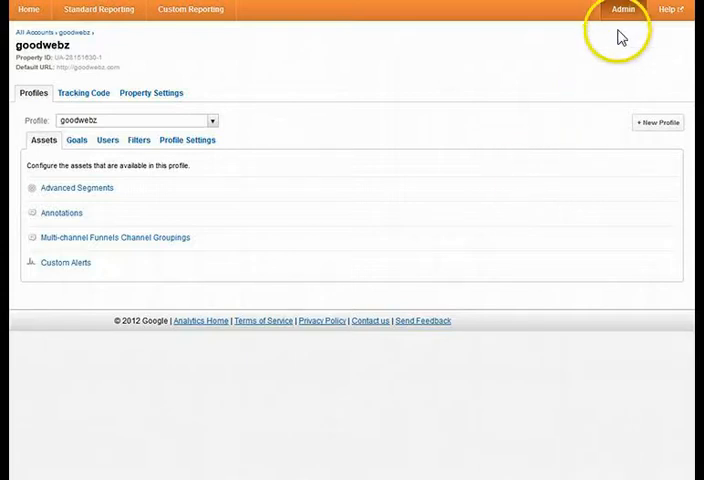
pyautogui.moveTo(624, 22)
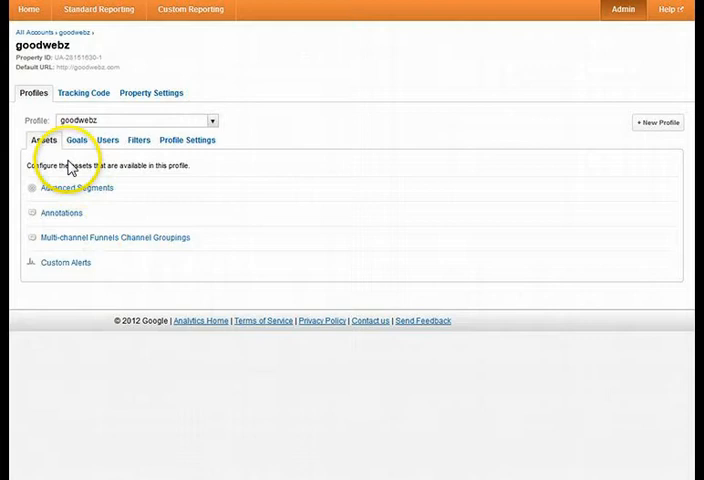
# - Show the goodwebz profile's Filters tab and begin a new filter
pyautogui.click(138, 139)
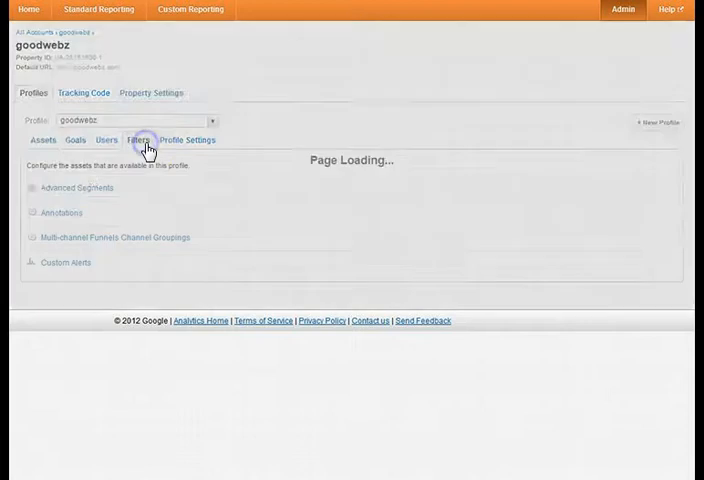
pyautogui.click(137, 139)
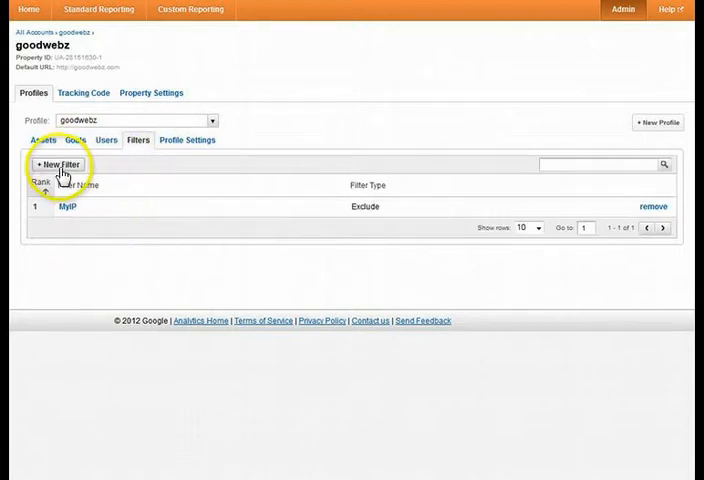
pyautogui.click(55, 164)
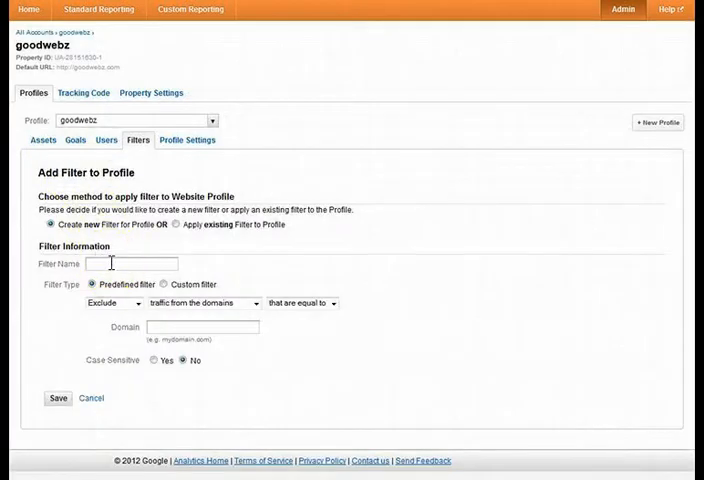
# - Name the filter 'SERPs Rankings' and set it to an Advanced custom filter
pyautogui.write('SERPs Rankings')
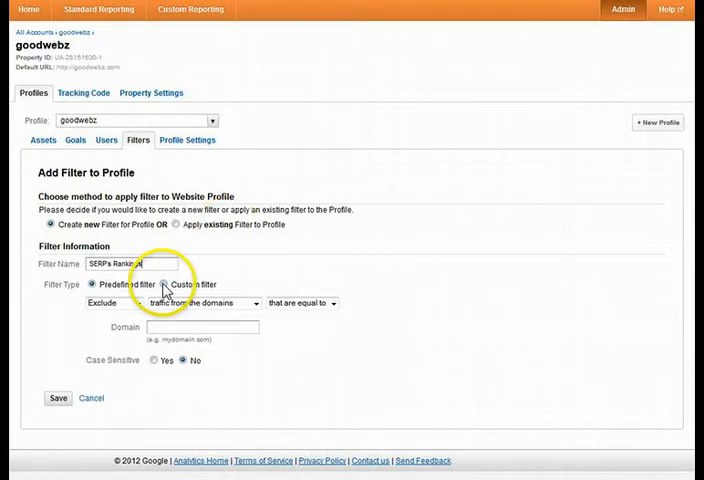
pyautogui.click(174, 284)
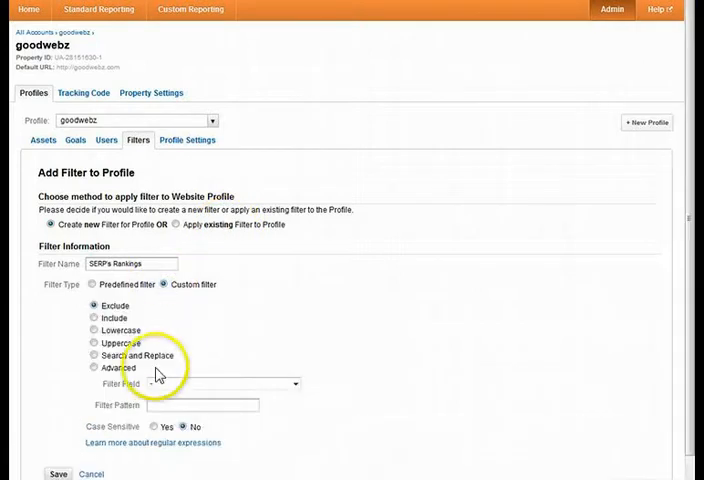
pyautogui.click(94, 367)
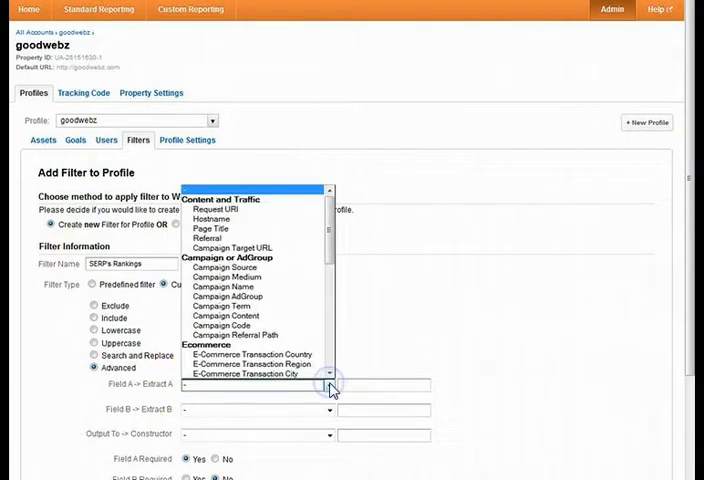
# - Extract Campaign Term and Referral cd position, outputting to User Defined as '$A1 (position: $B2)'
pyautogui.click(228, 296)
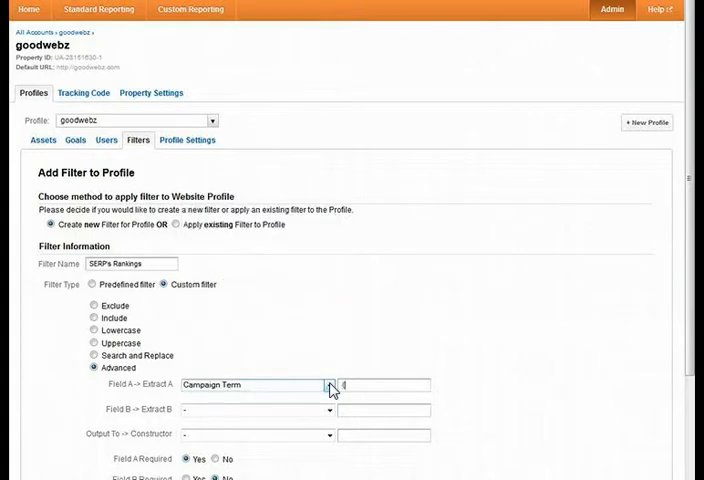
pyautogui.write('()')
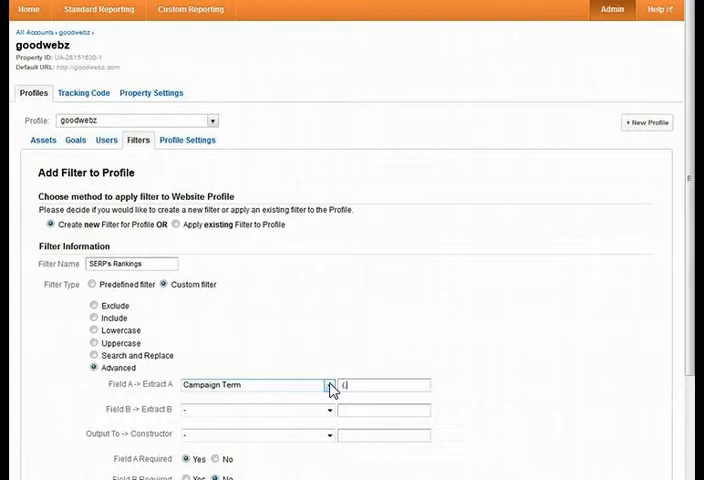
pyautogui.write('1')
pyautogui.click(384, 409)
pyautogui.write('(\\?|&)cd=([^&]*)')
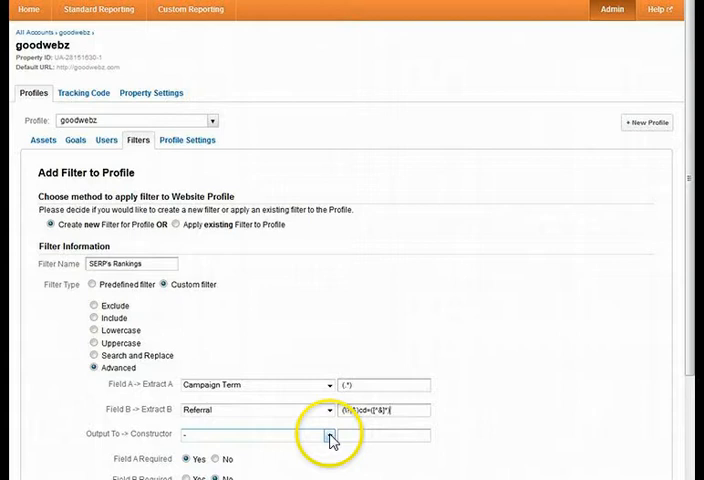
pyautogui.click(330, 434)
pyautogui.write('$A1 (position: $B2)')
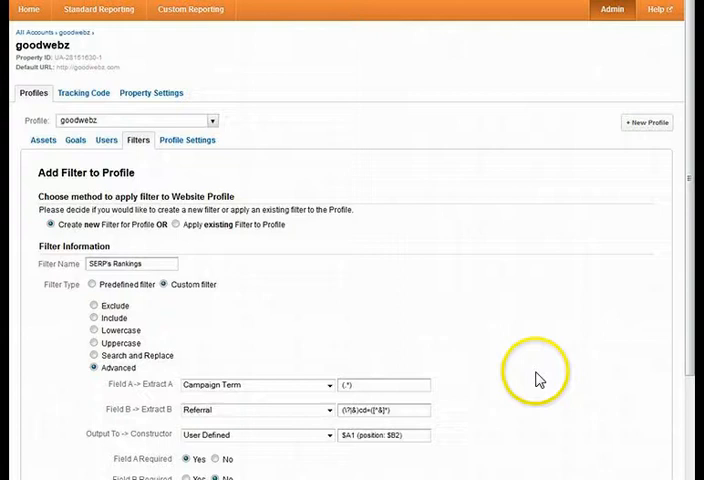
# - Set Field B Required to Yes and save the SERP's Rankings filter
pyautogui.scroll(-3)
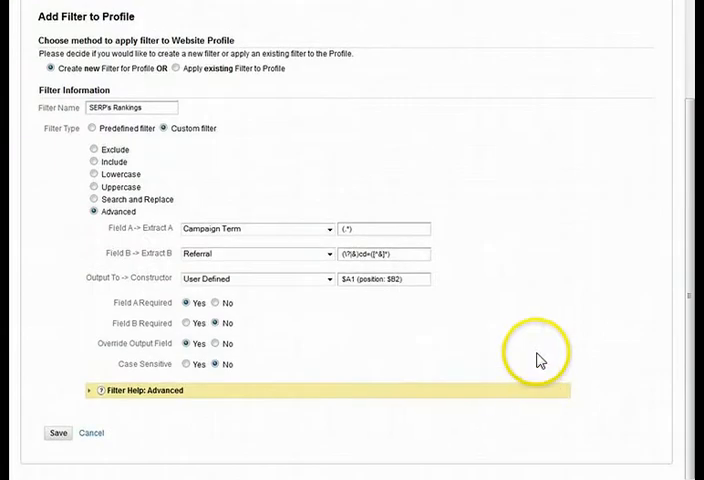
pyautogui.moveTo(500, 362)
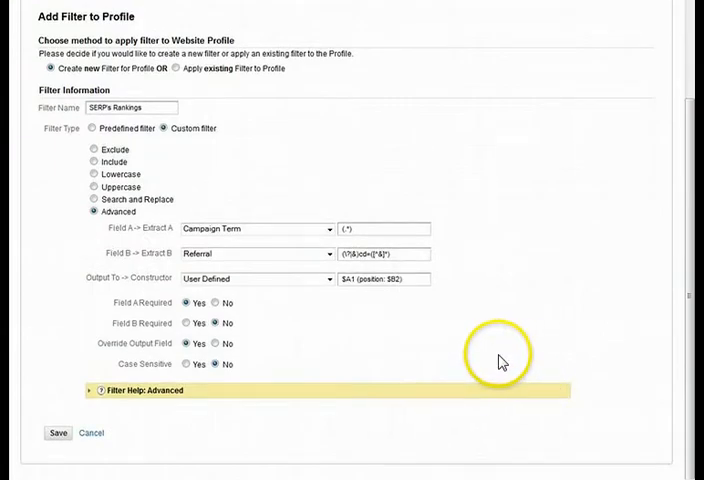
pyautogui.moveTo(195, 330)
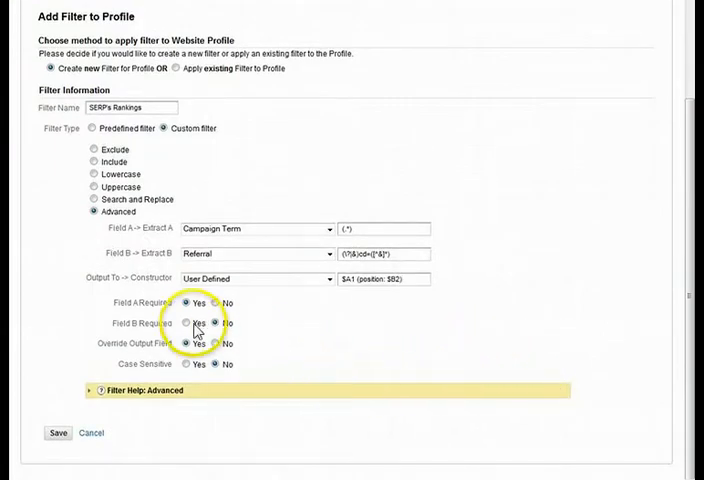
pyautogui.click(185, 322)
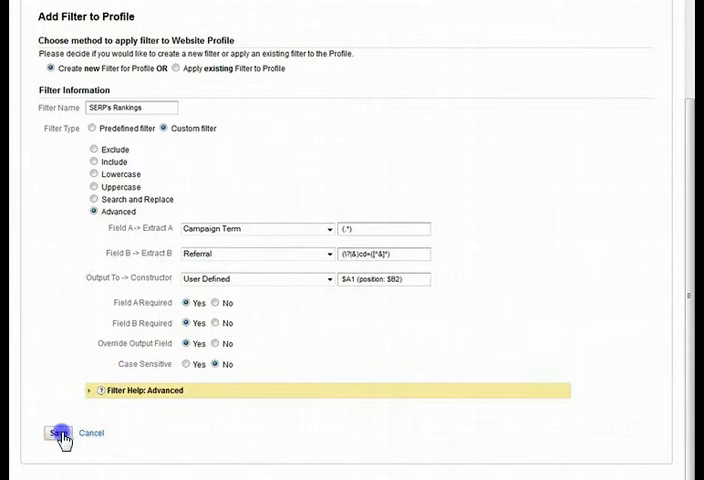
pyautogui.click(60, 432)
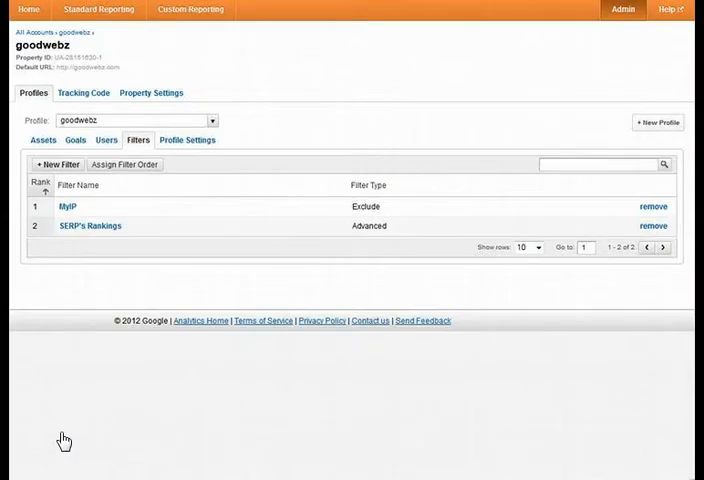